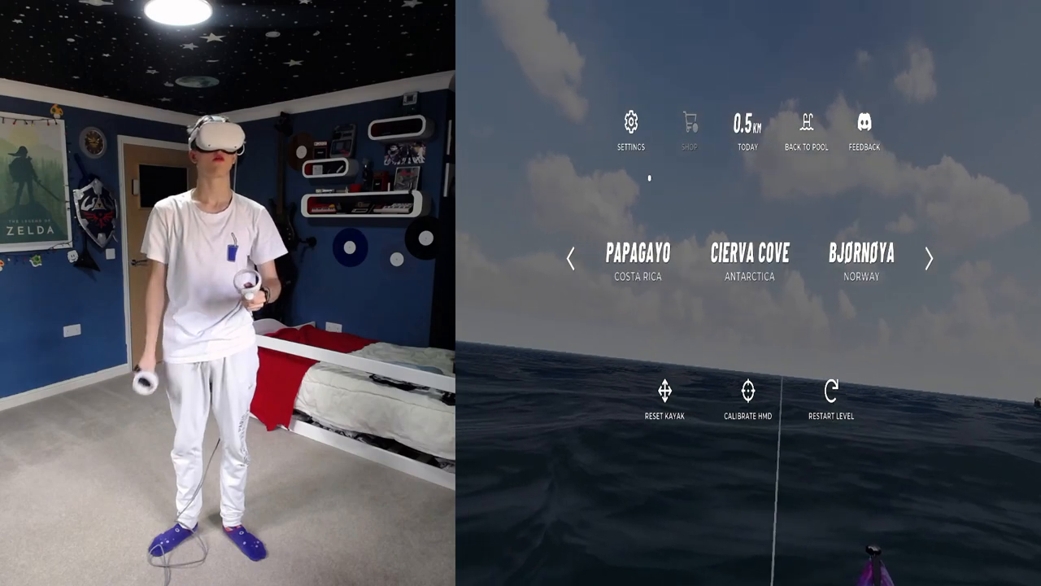
- Enter the settings menu listing general, accessibility, audio, graphics and credits
click(630, 127)
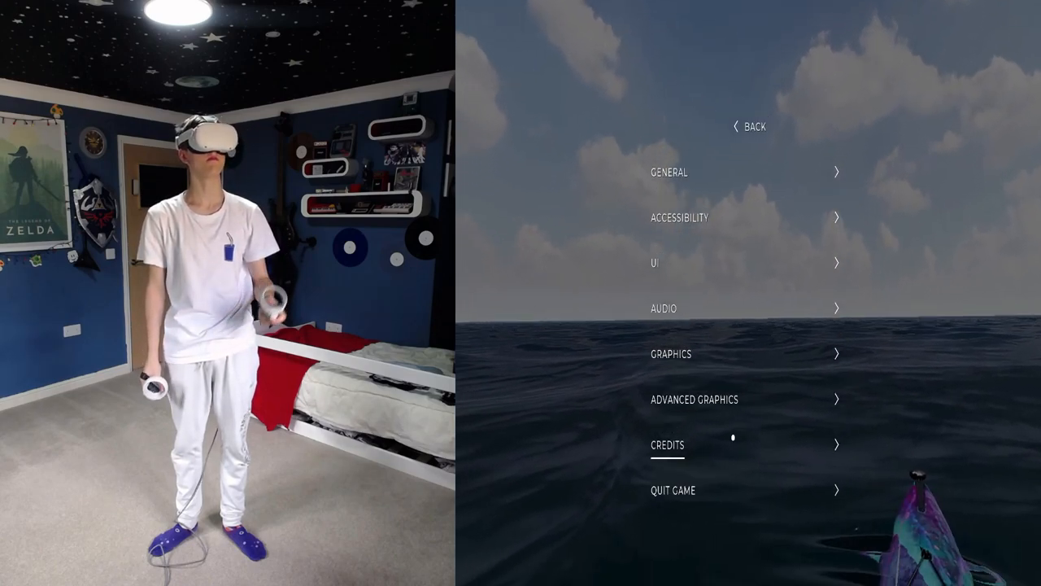
click(669, 173)
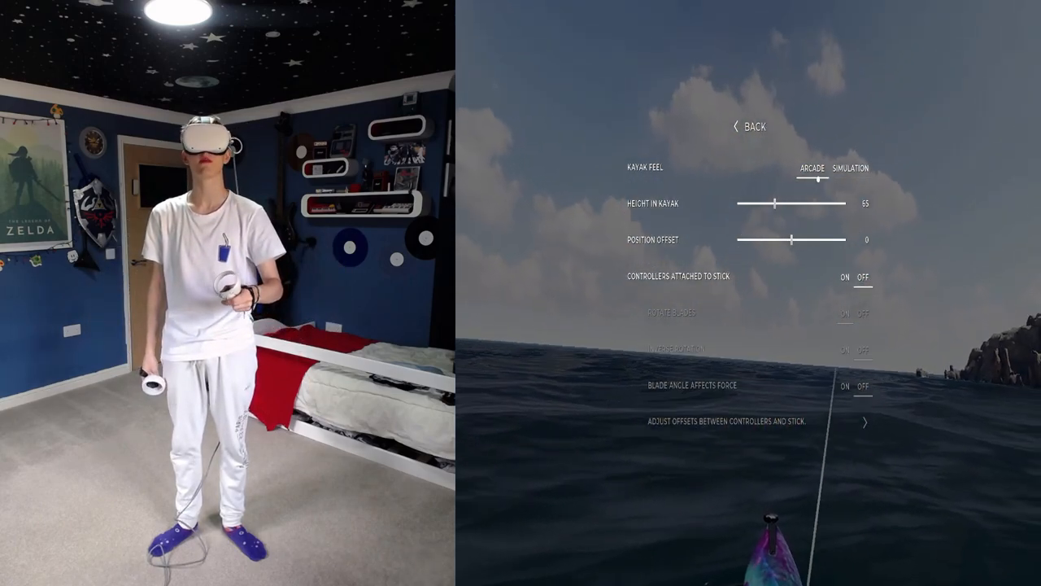
click(849, 168)
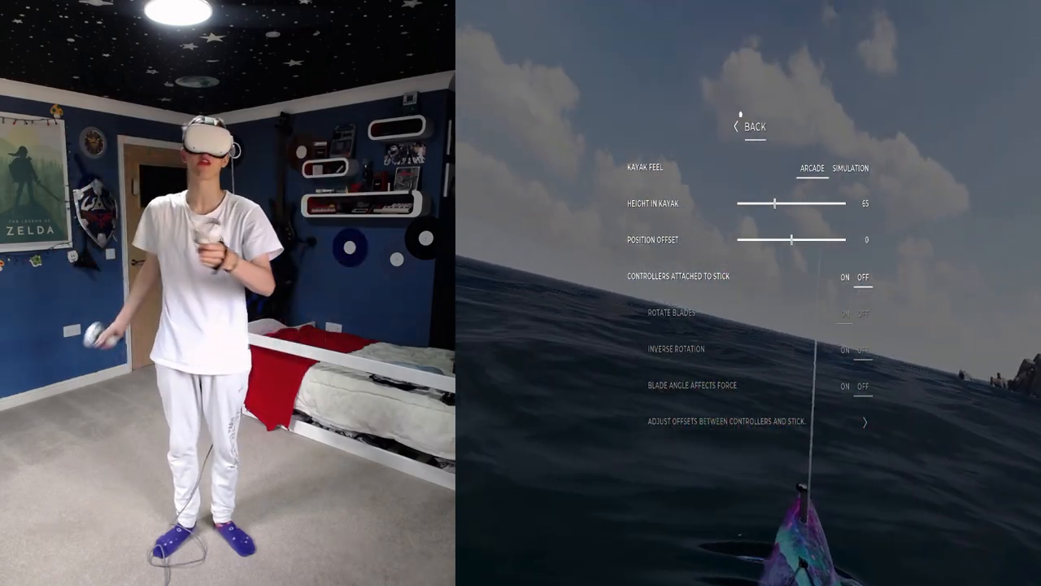
click(751, 126)
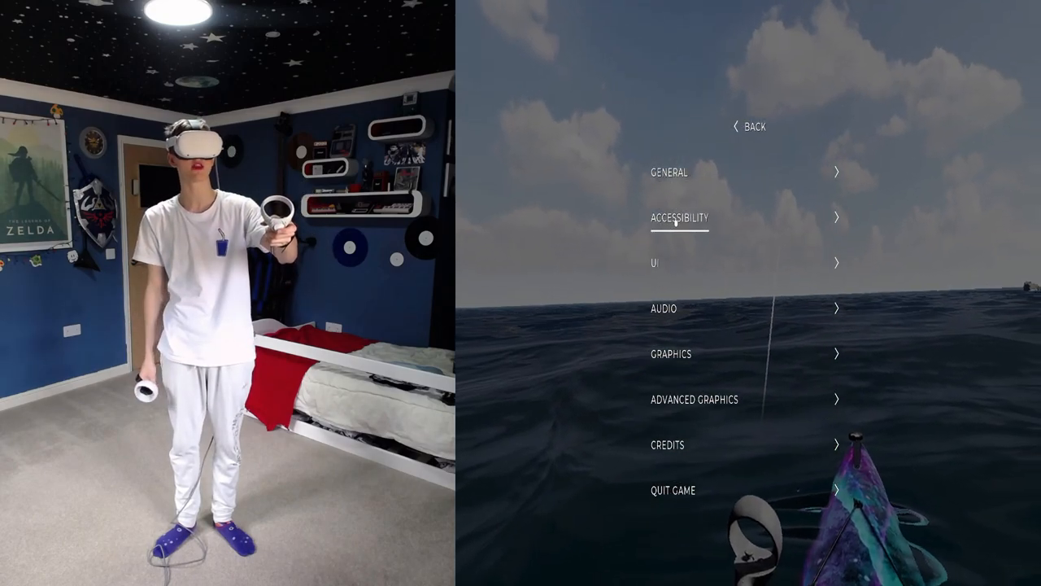
- Switch to Accessibility and set Turn Head With Kayak to On
click(680, 218)
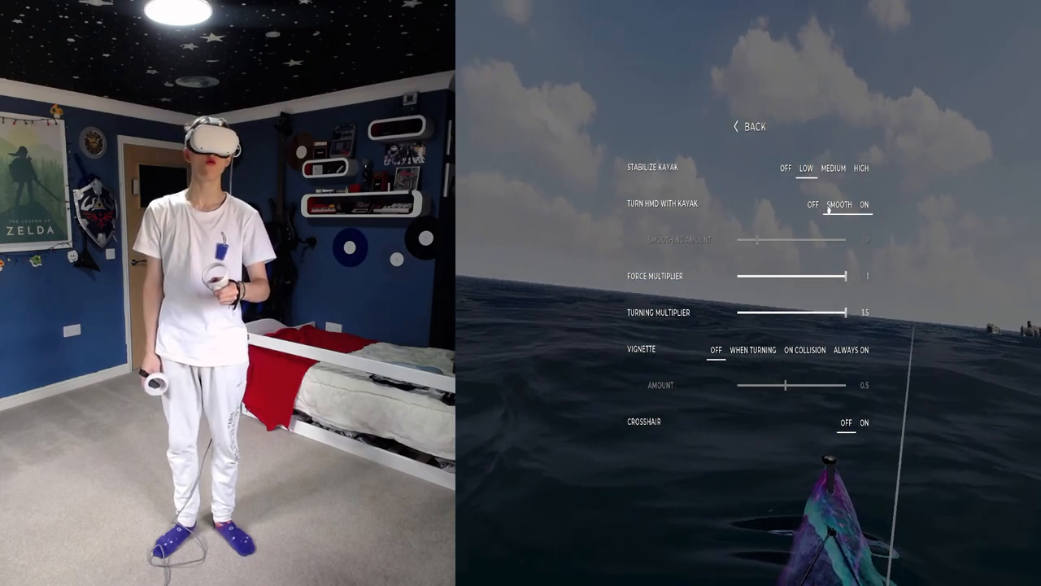
click(864, 205)
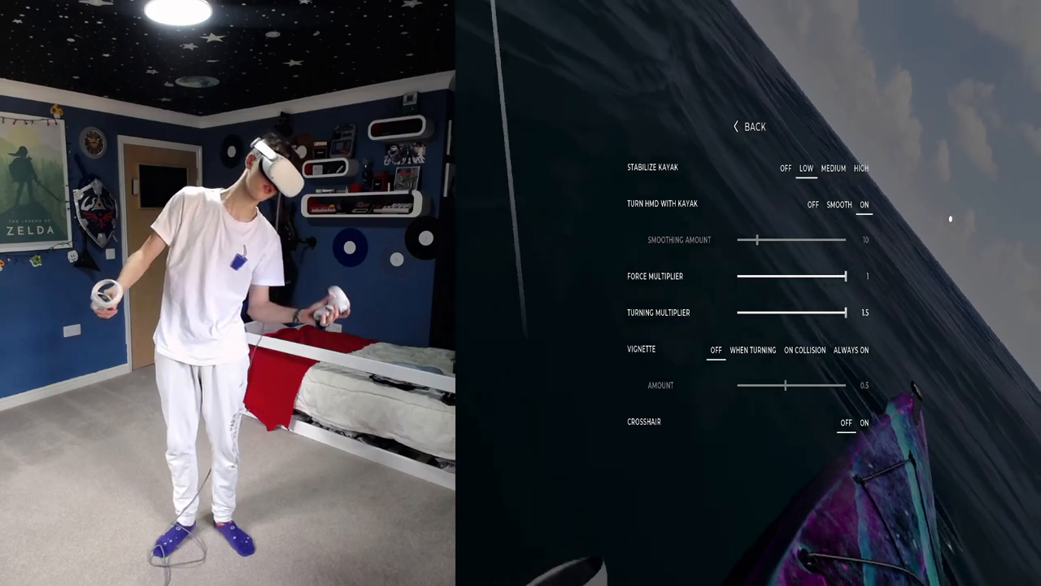